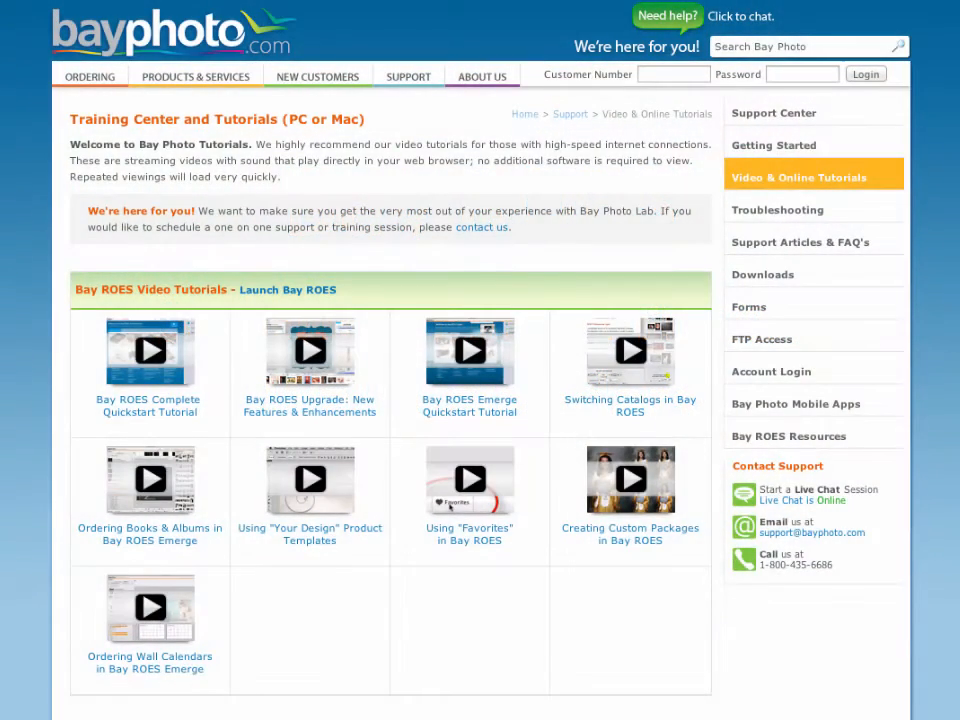
Step: Launch the Bay ROES ordering application from the Bay Photo tutorials page
click(148, 350)
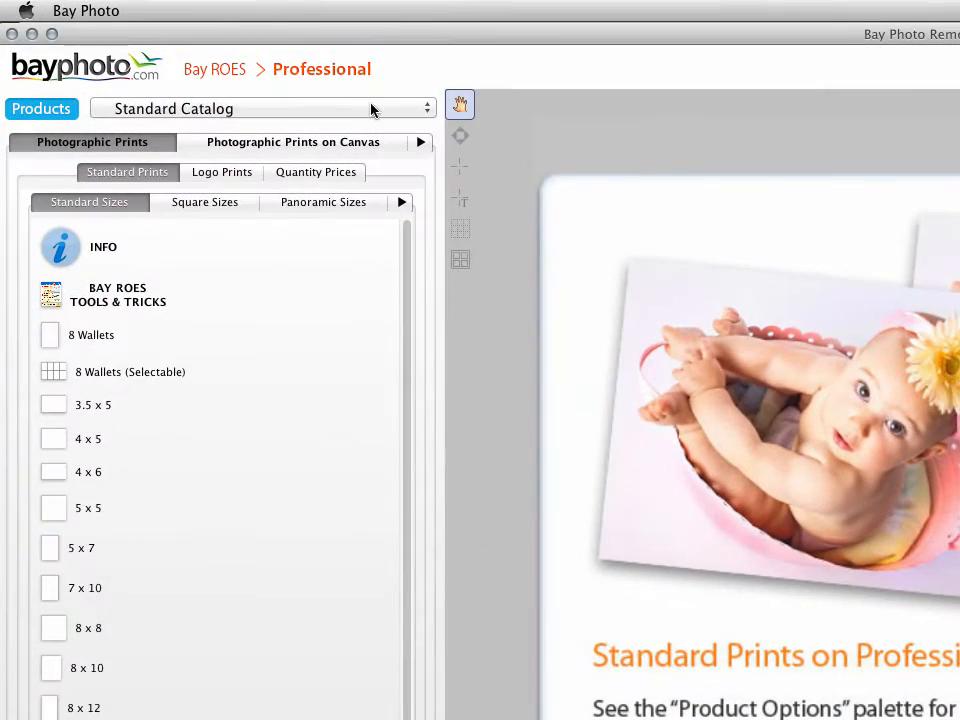
Step: Switch to the Press Printed Cards, Calendars & Products catalog and its Calendars products
click(264, 108)
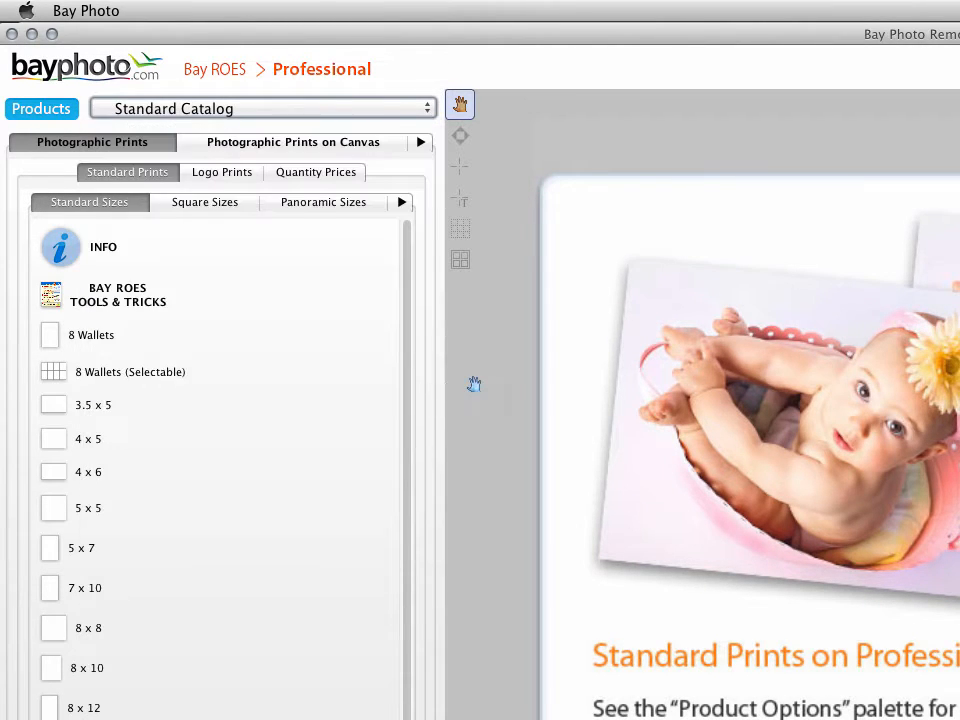
click(262, 108)
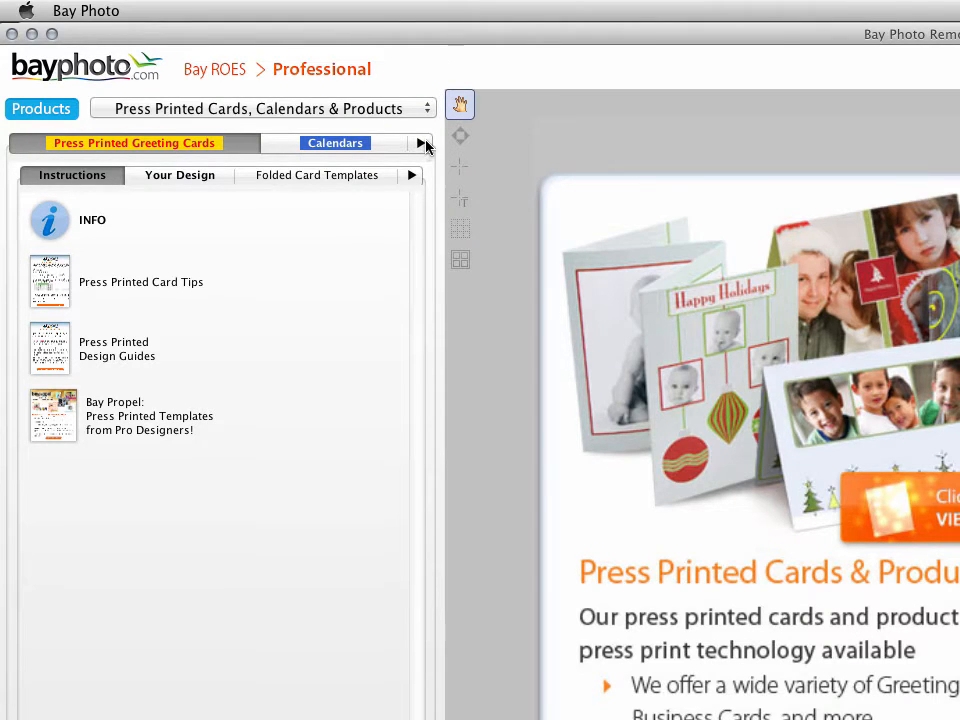
click(334, 144)
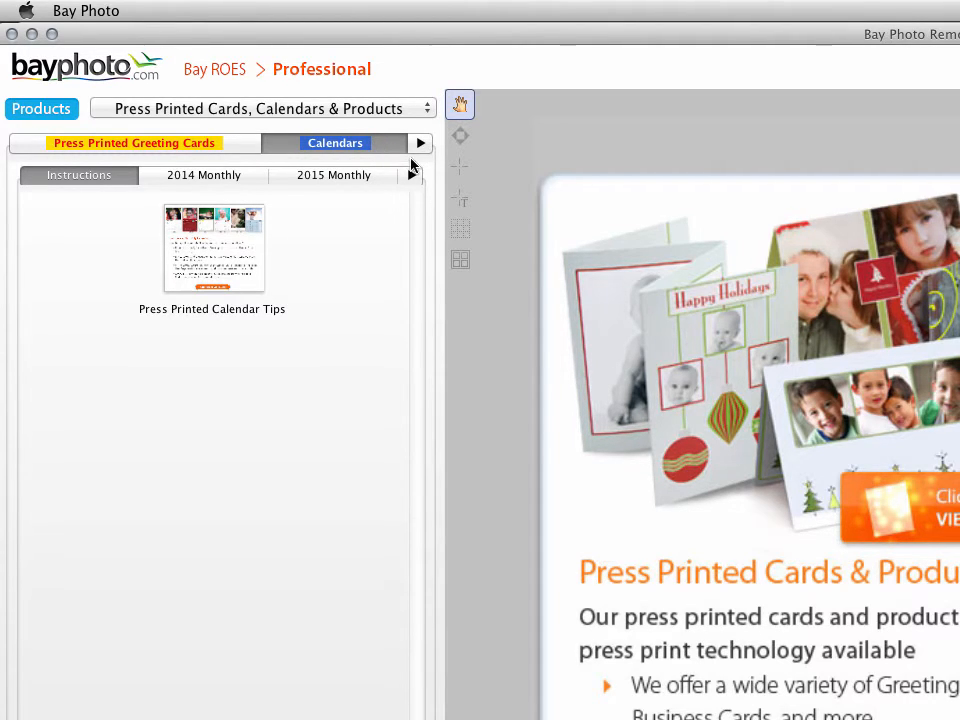
Step: Show the 2015 Monthly Style CM2 11x17 wire-bound templates and pick the cover page template
click(204, 176)
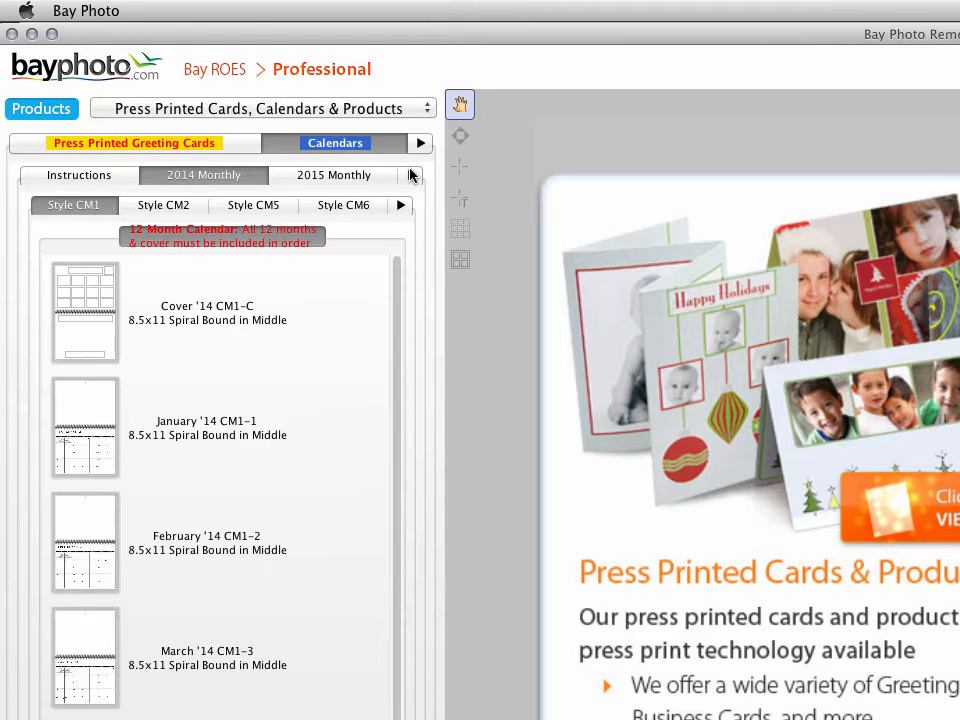
click(332, 176)
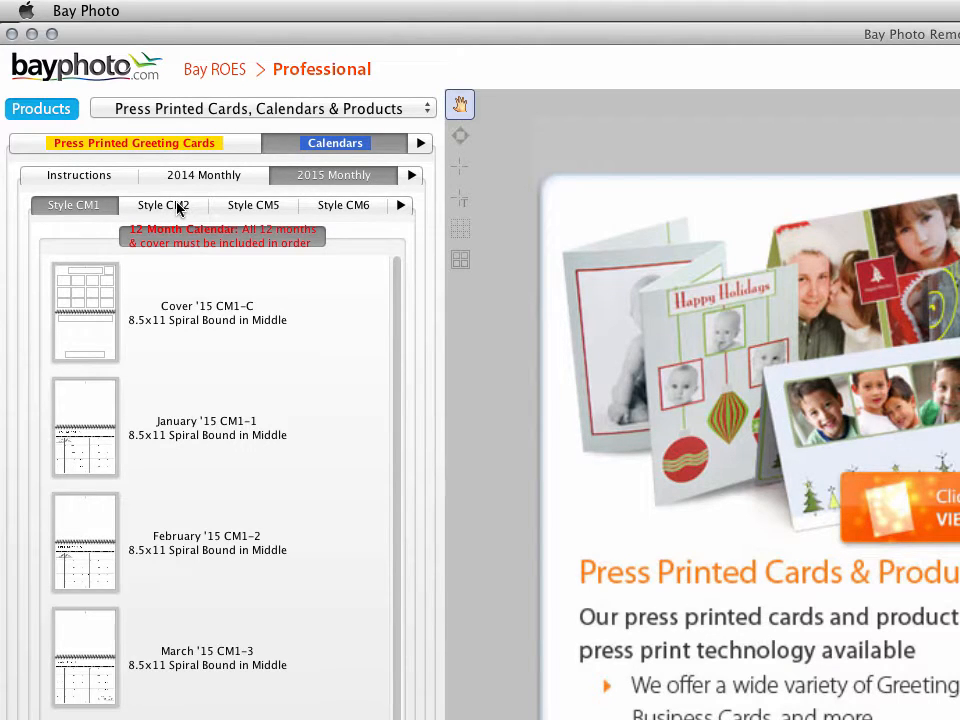
click(164, 204)
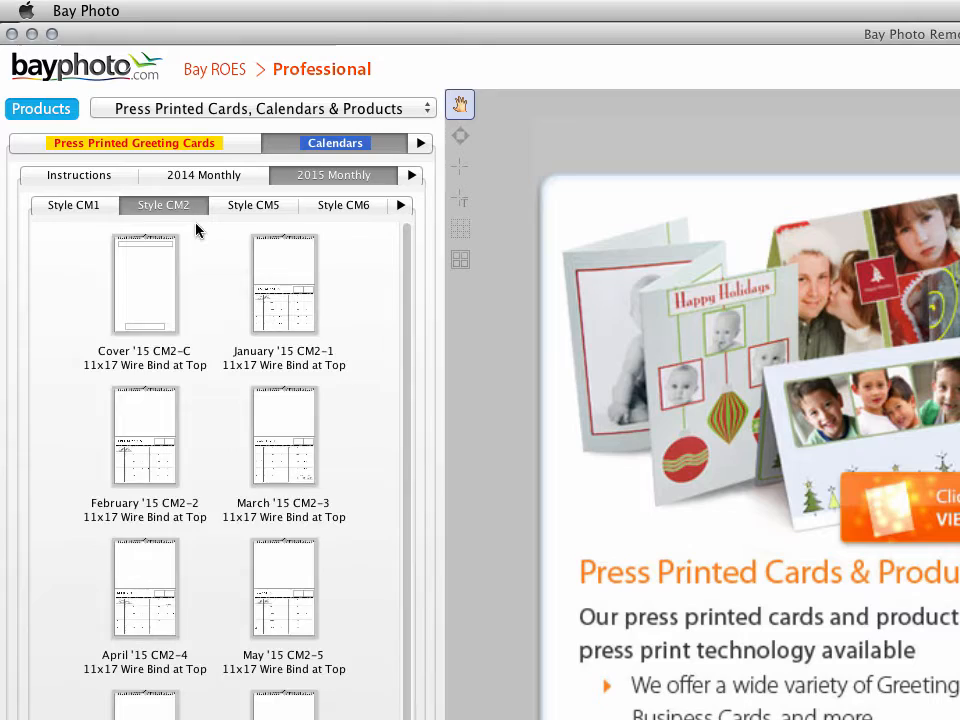
click(144, 284)
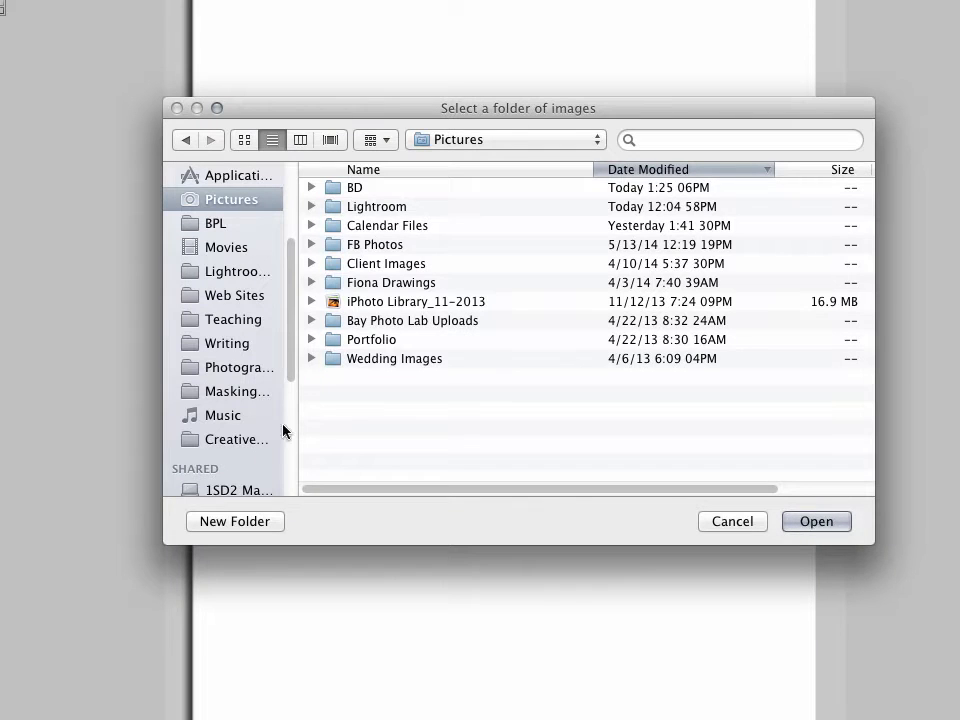
Step: Load the chosen folder of photos into the image strip with the CM2 cover template open
double_click(388, 224)
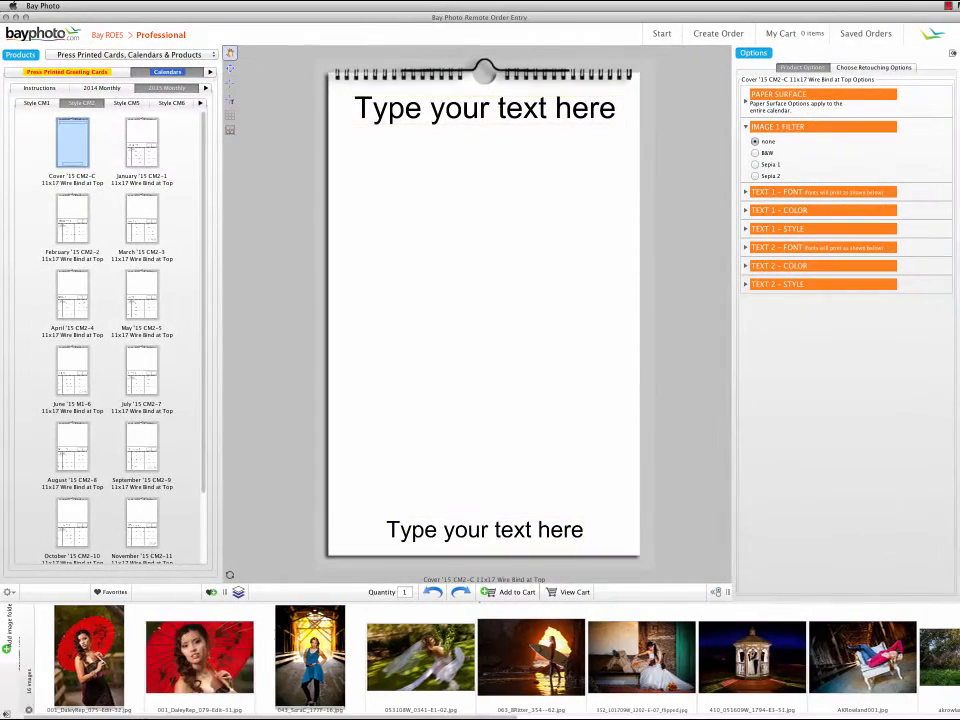
Step: Scroll the image strip to reach the two-girls photo for the cover
scroll(right, 3)
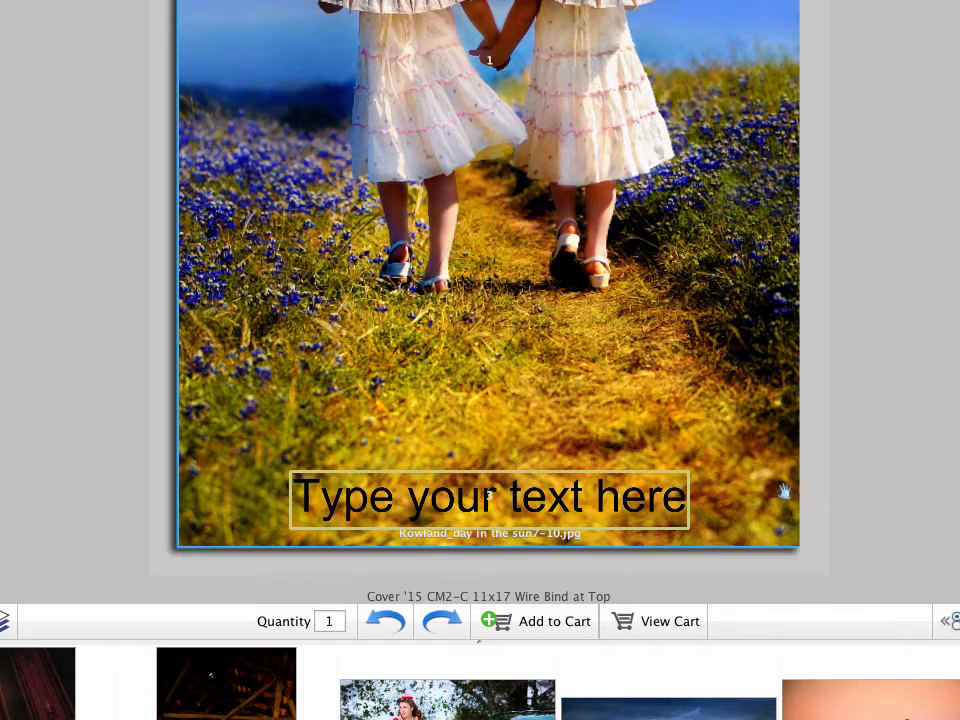
Step: Enter the cover title text ending in 'of Light' in the cover text box
click(488, 496)
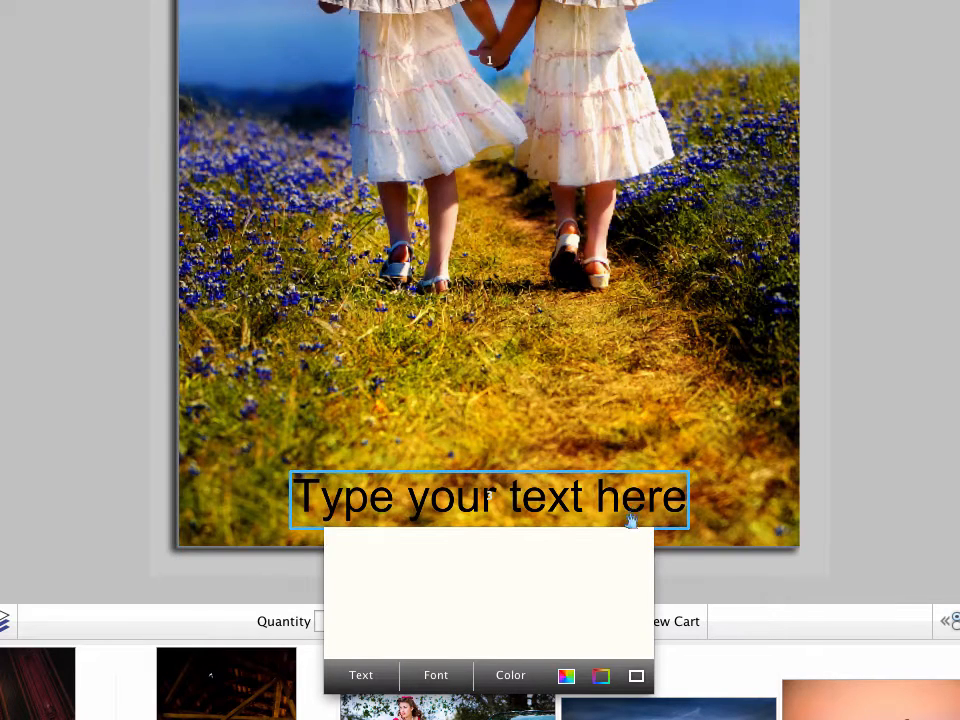
text(20)
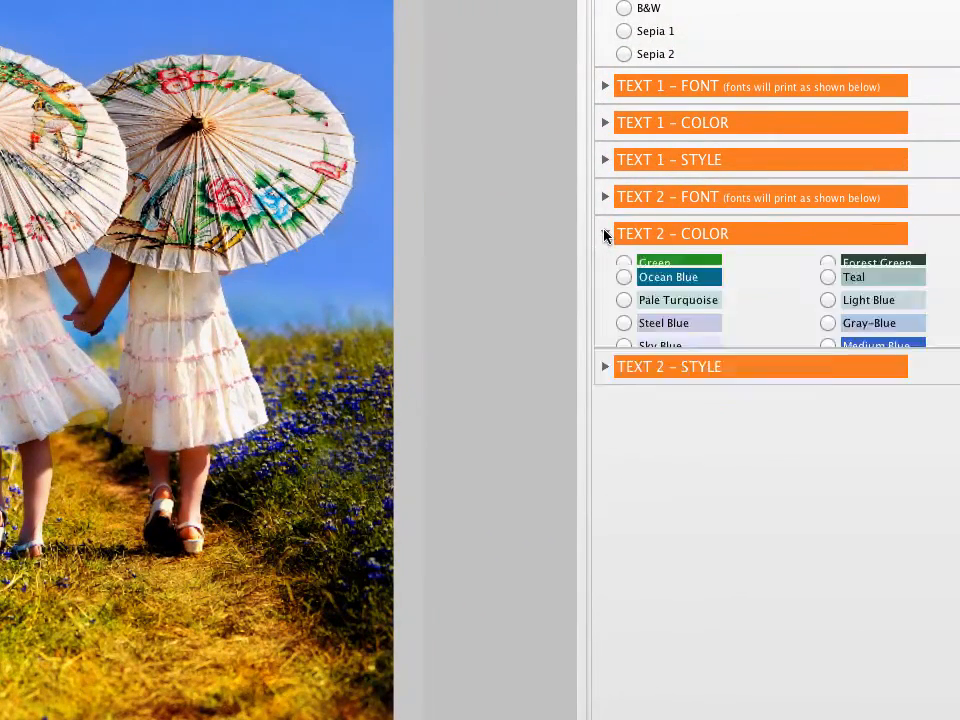
Step: Make the second text line white and choose its font in the TEXT 2 options
click(604, 232)
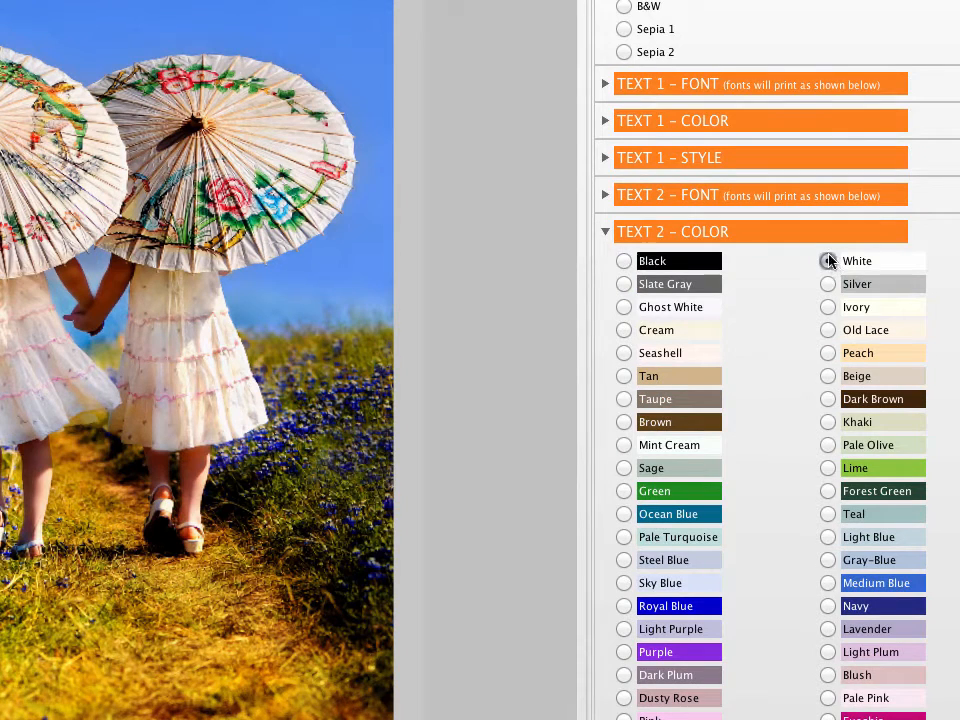
click(828, 260)
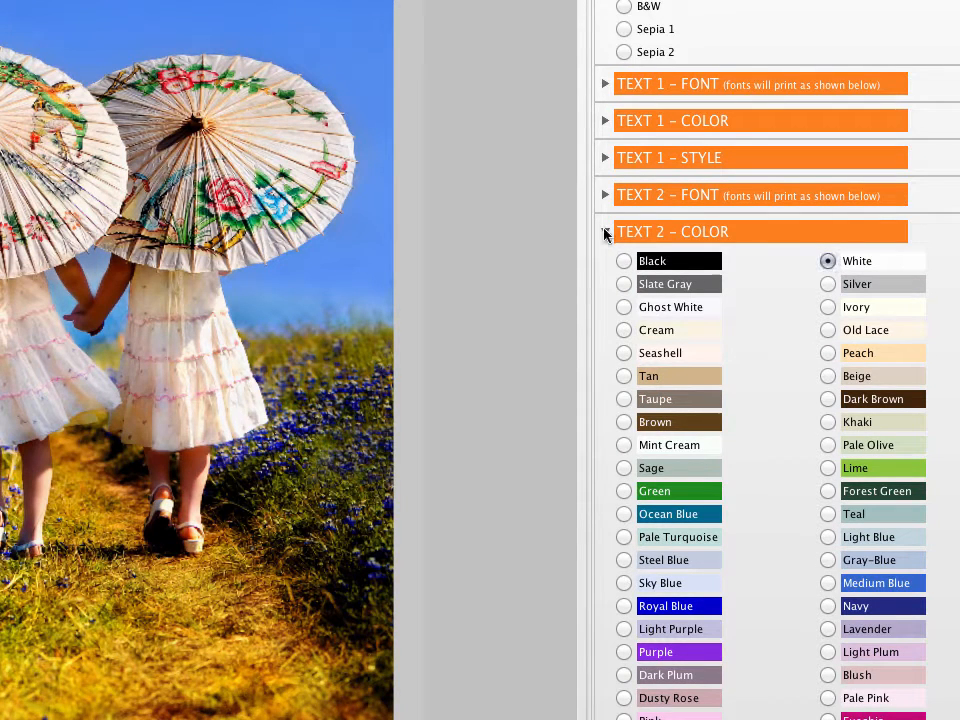
click(604, 232)
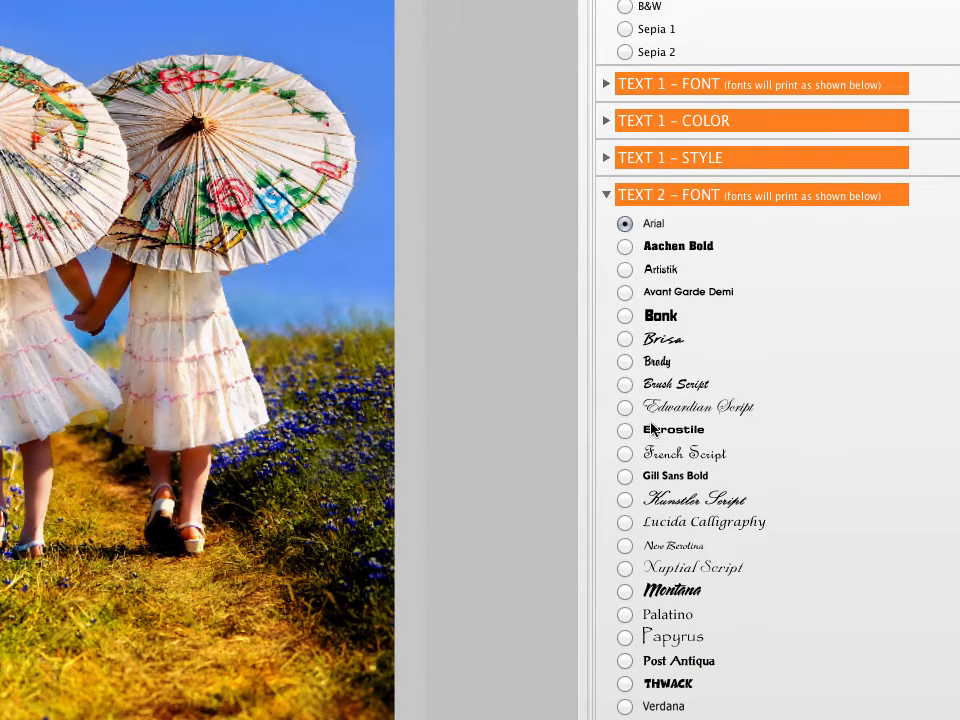
click(608, 196)
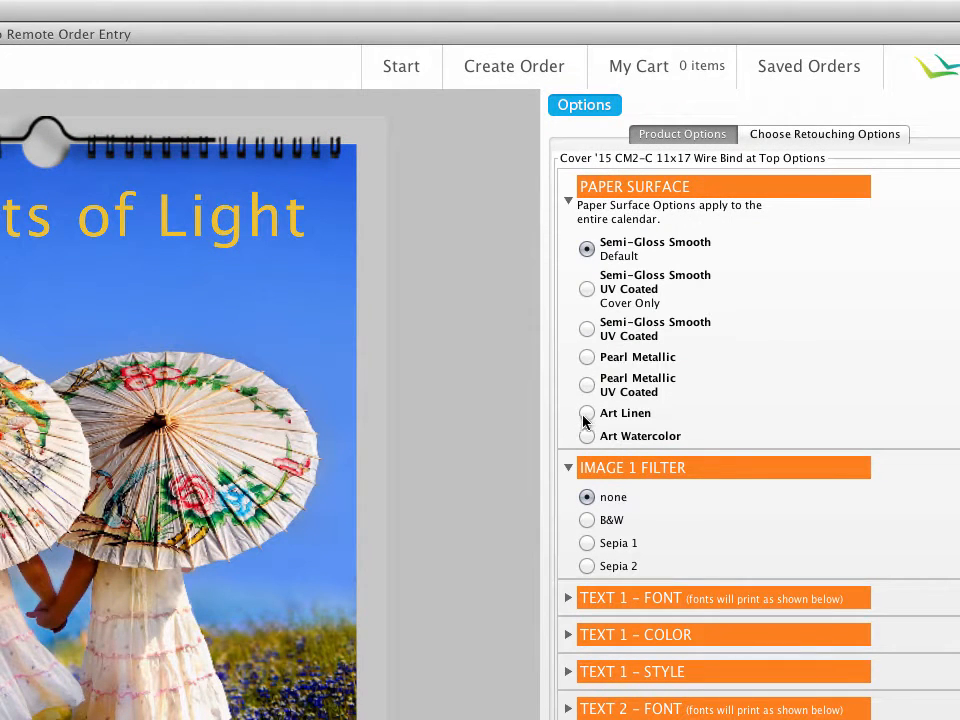
click(588, 412)
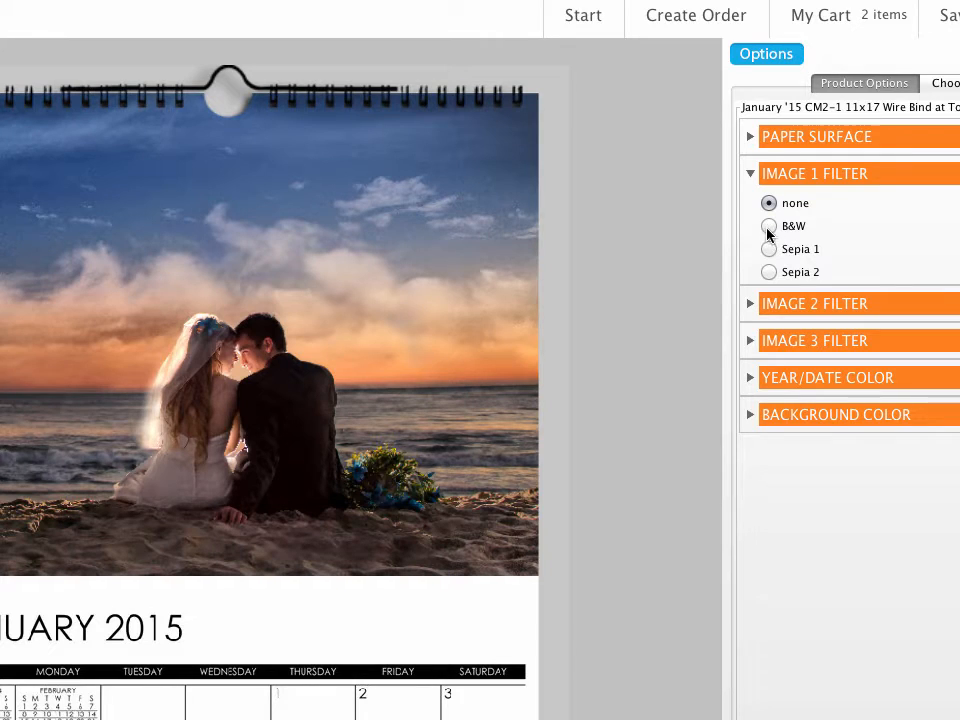
Step: Preview B&W, Sepia 1 and Sepia 2 filters on the January photo, then revert the filter
click(768, 226)
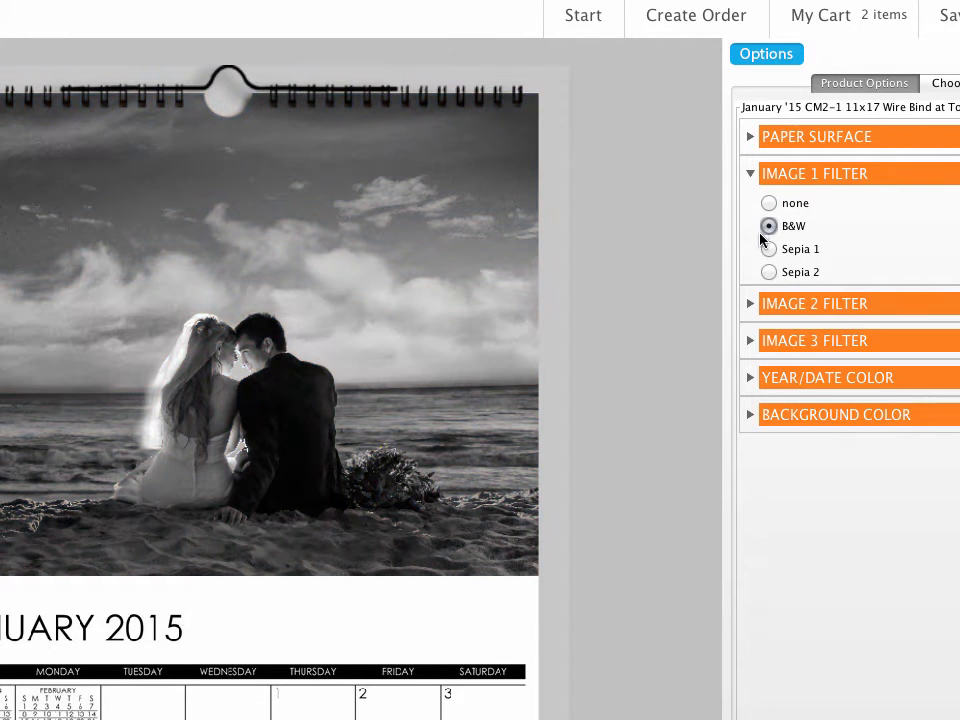
click(768, 248)
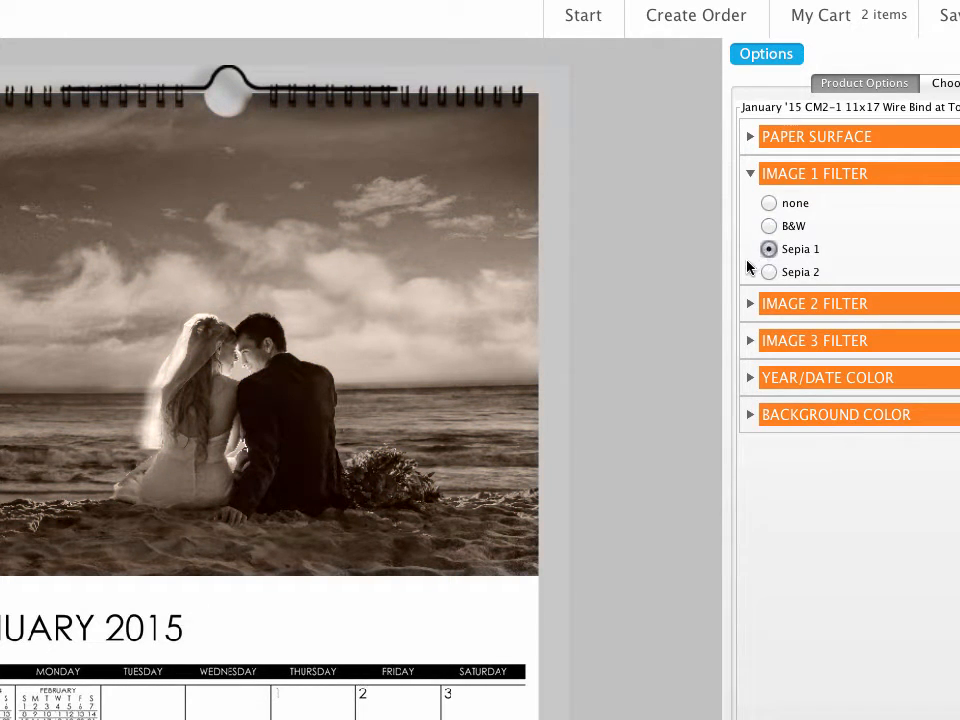
click(768, 272)
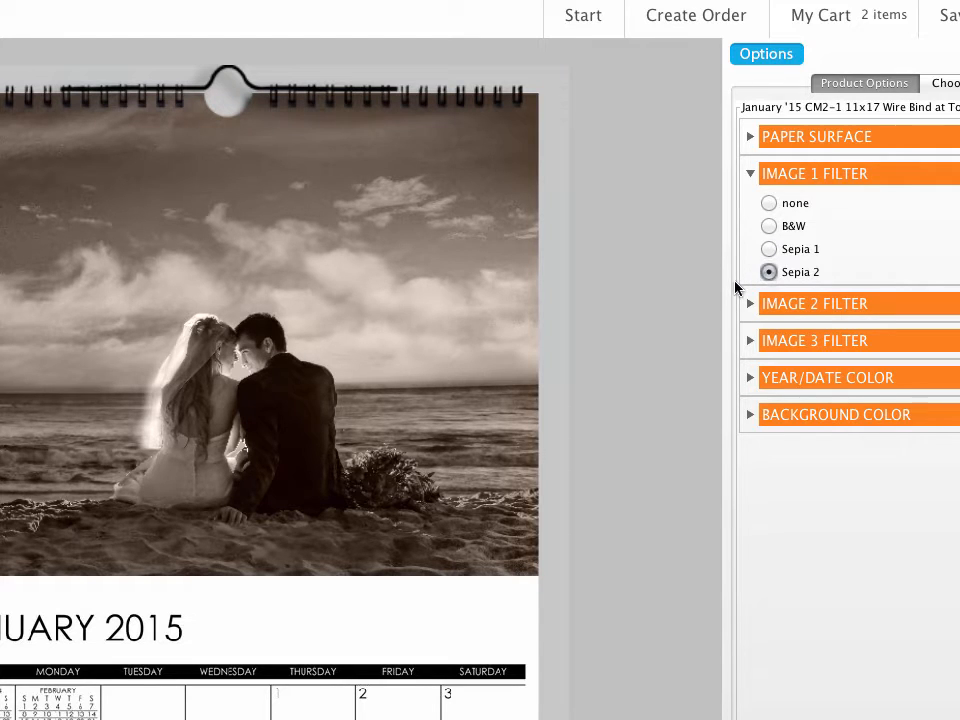
click(768, 204)
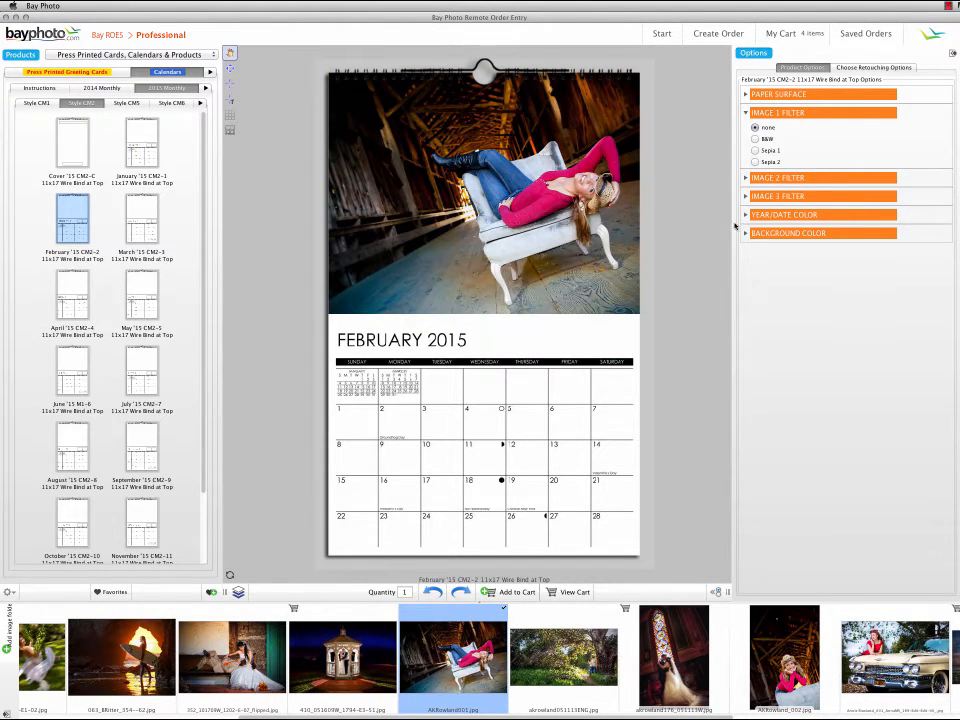
Step: Make the February year and dates burgundy and review the background colour choices
click(784, 214)
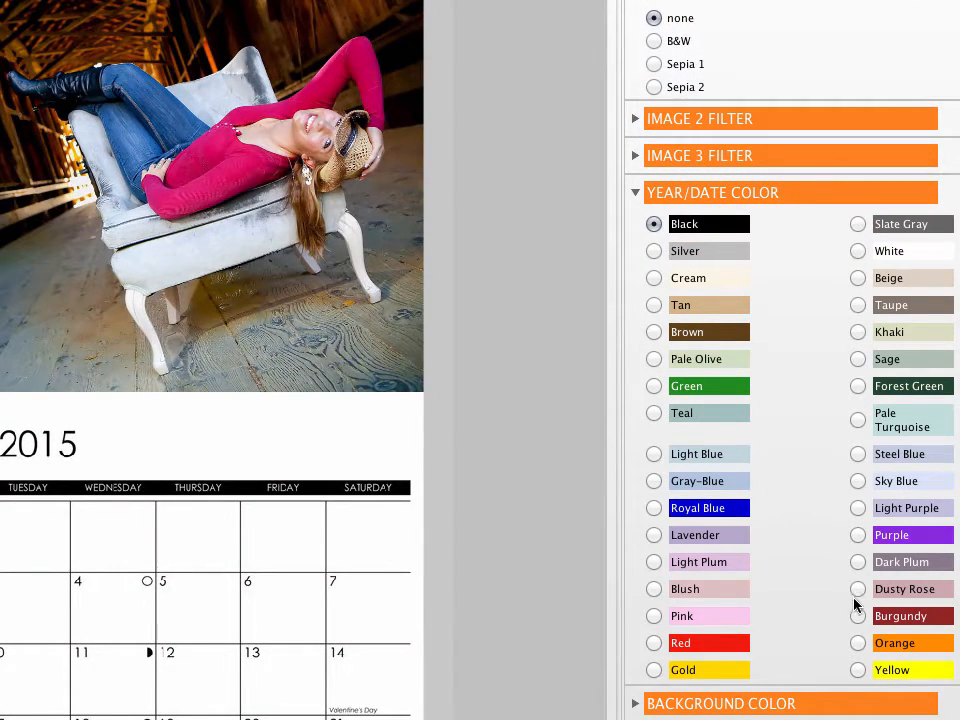
click(858, 616)
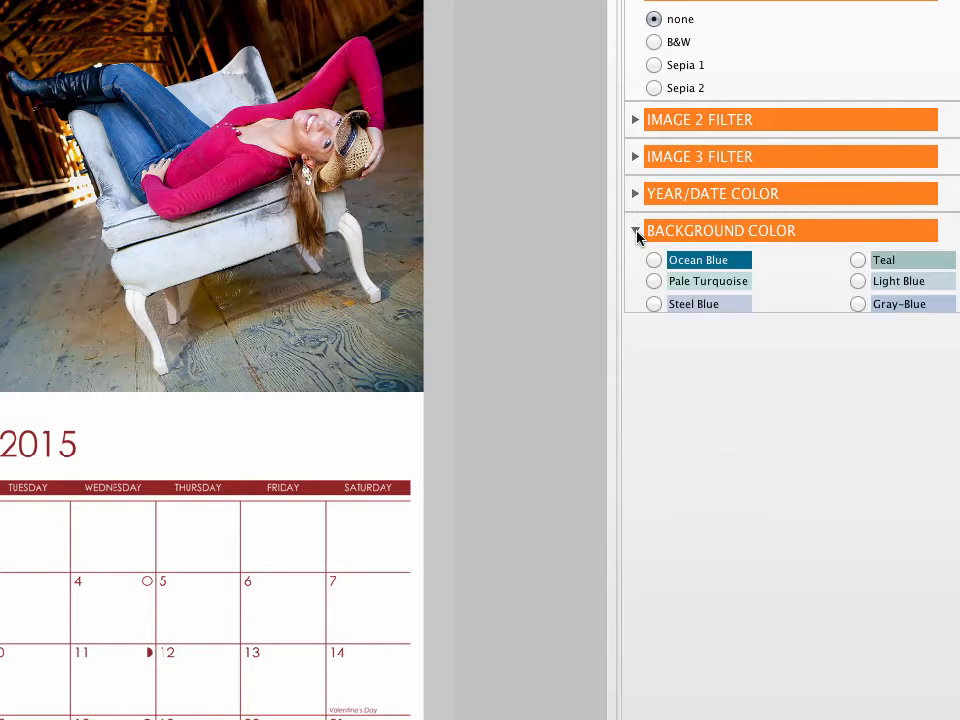
click(858, 324)
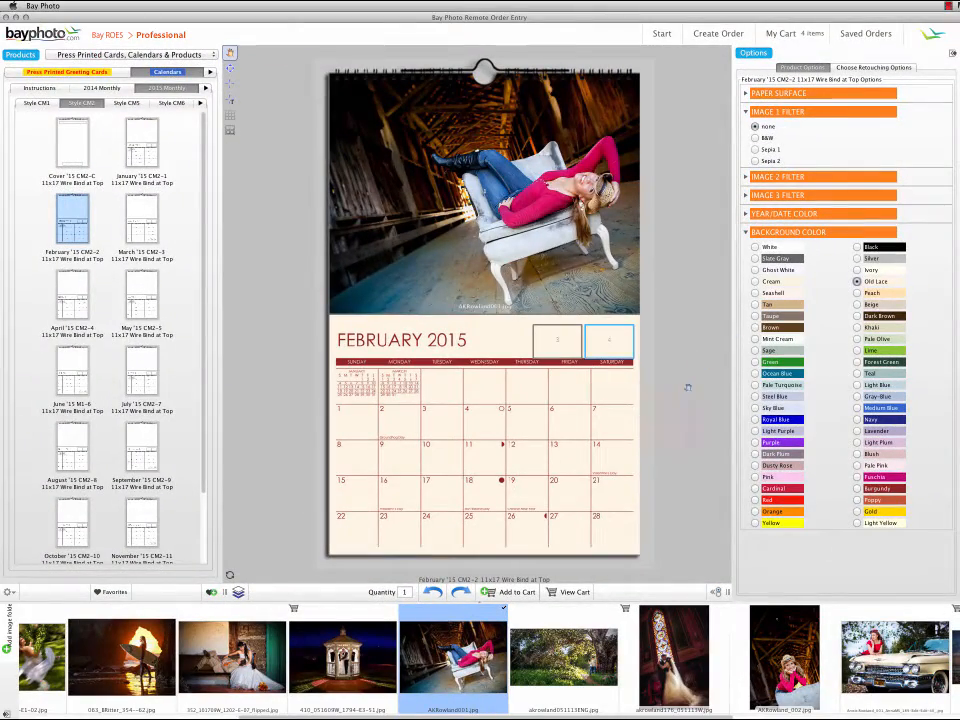
click(516, 592)
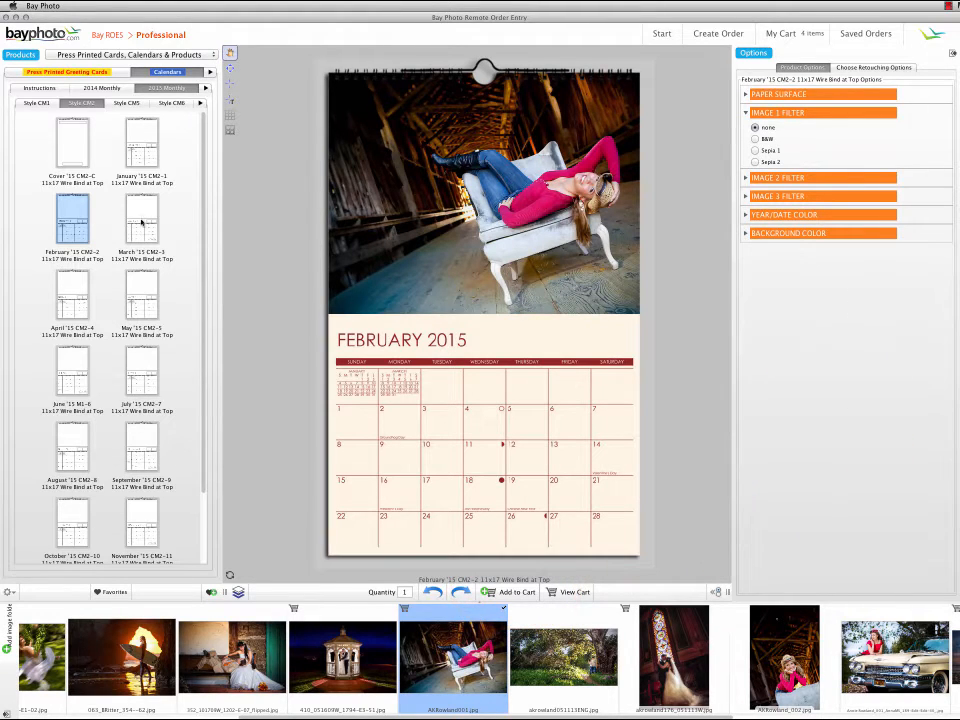
Step: Put the surfer photo on the March page and move on to the following month pages
click(140, 218)
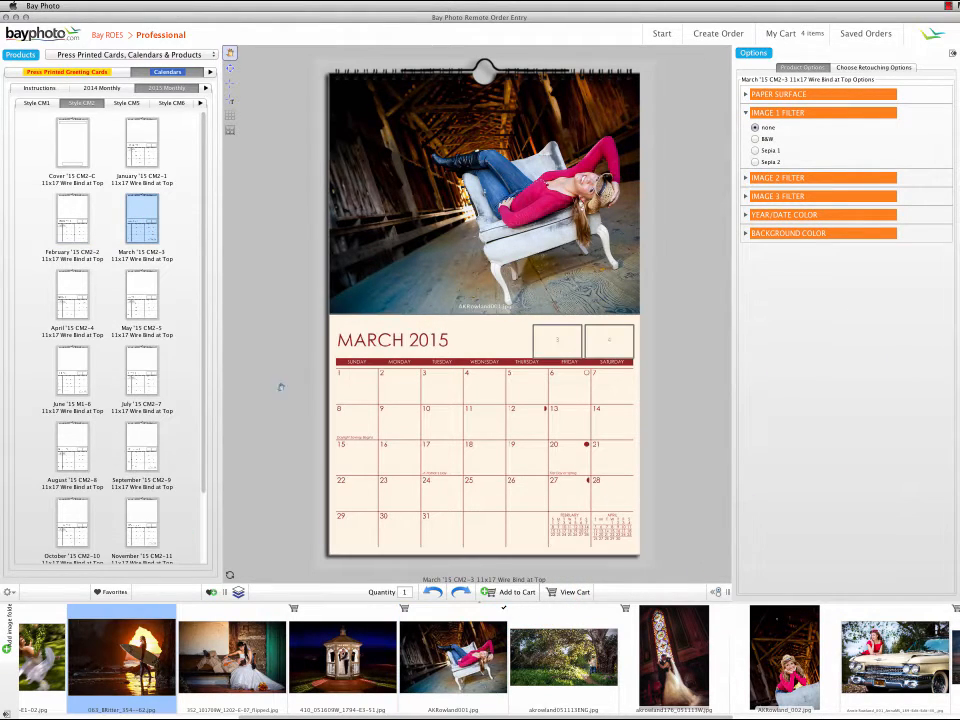
click(120, 656)
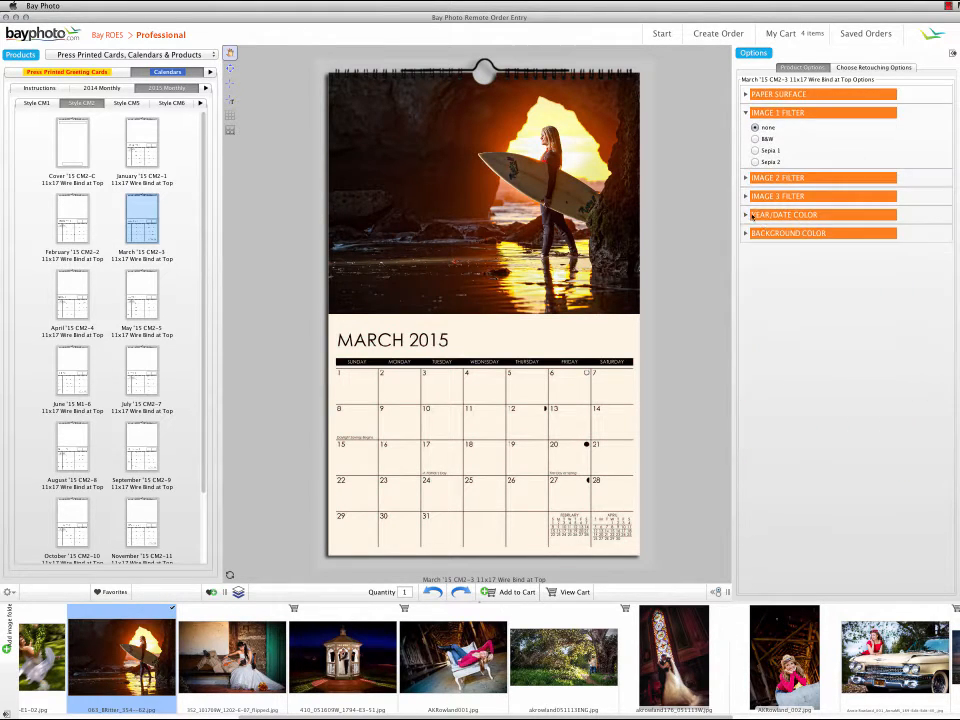
click(788, 232)
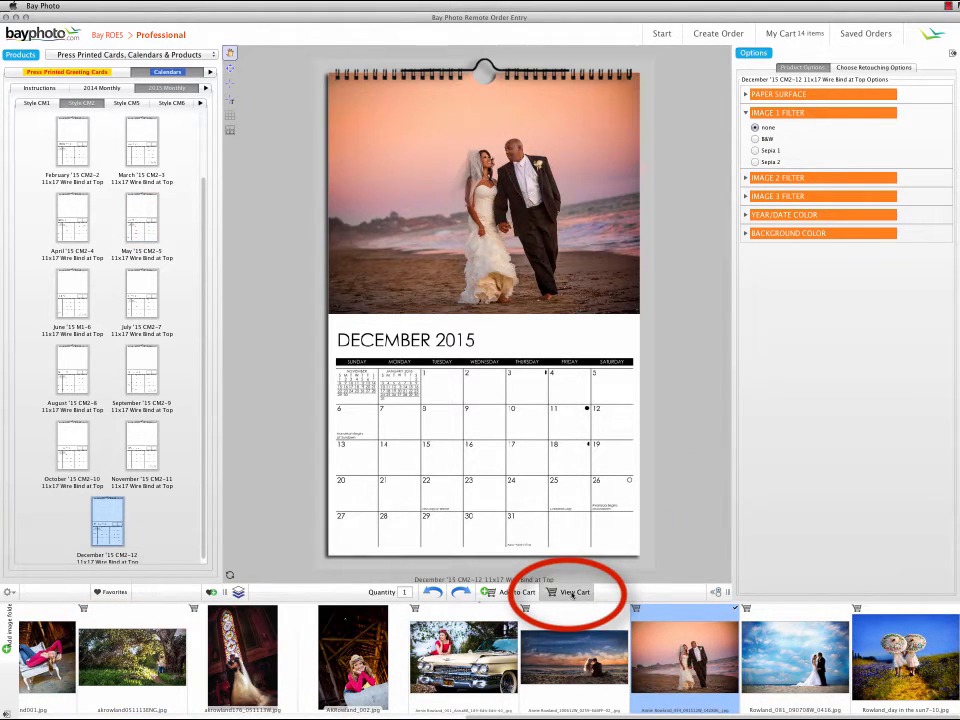
Step: Review the calendar pages in the order cart and reopen the October 2015 page for editing
click(576, 592)
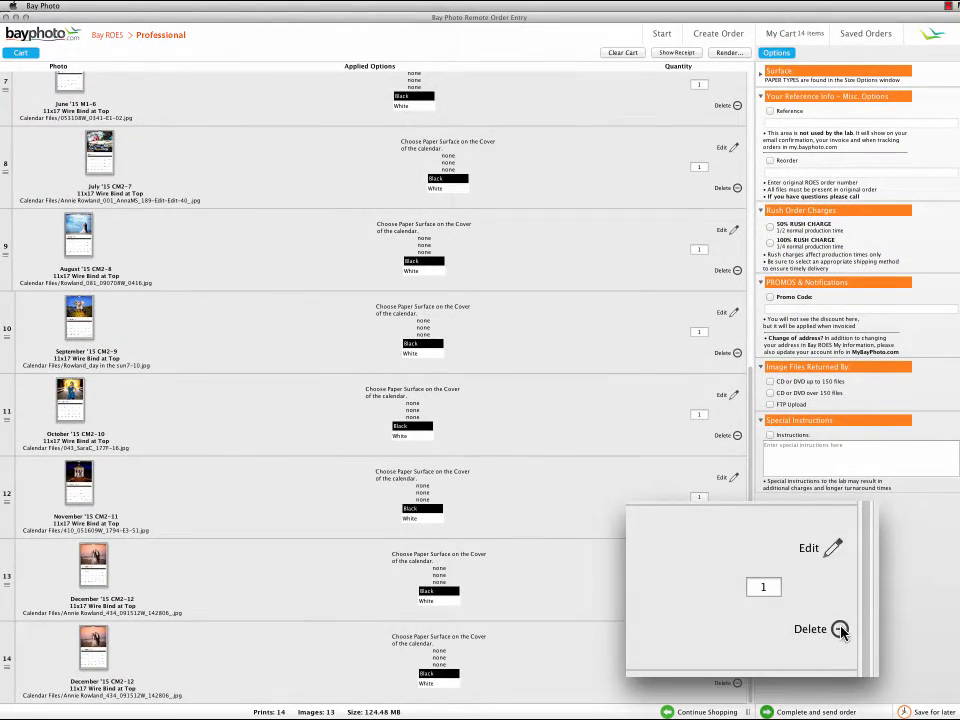
click(840, 628)
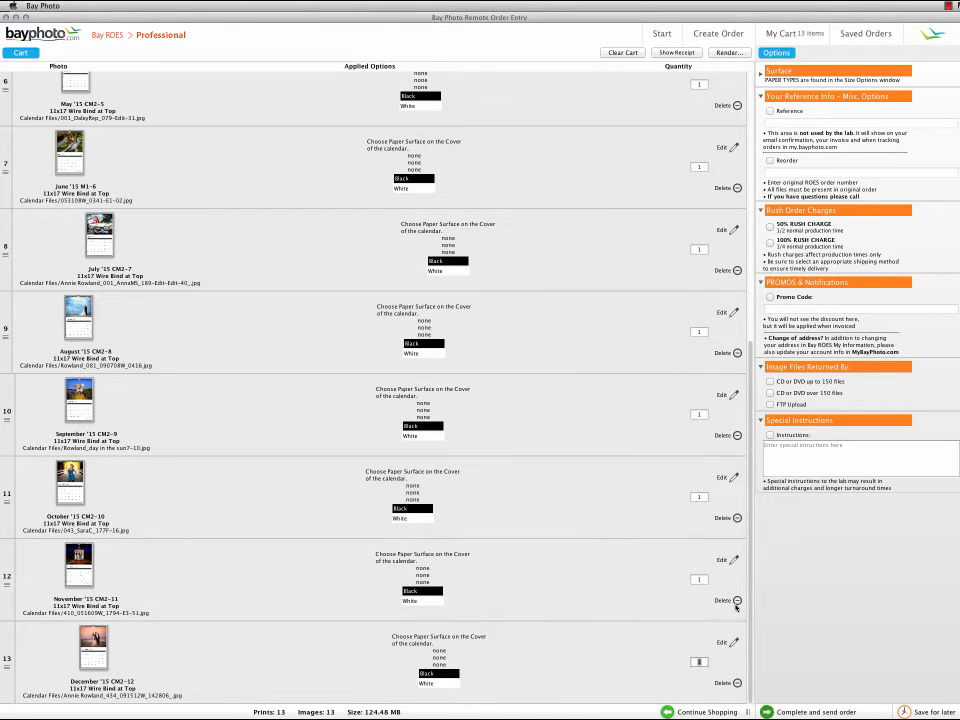
mouse_move(688, 524)
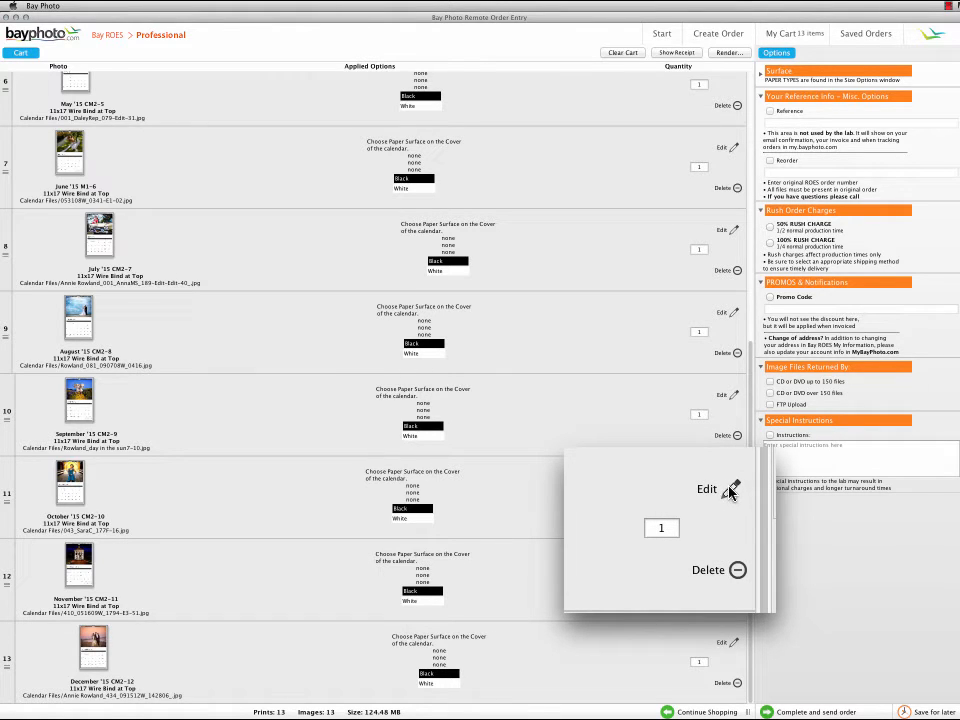
click(706, 488)
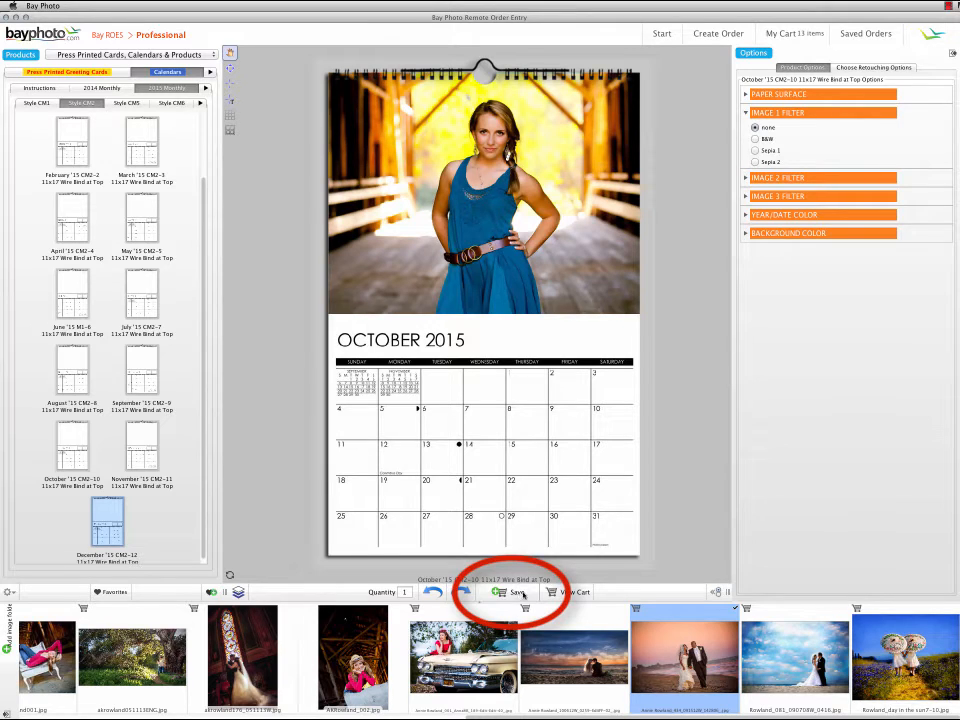
Step: Save the October page changes and browse the Your Design custom calendar layouts
click(516, 592)
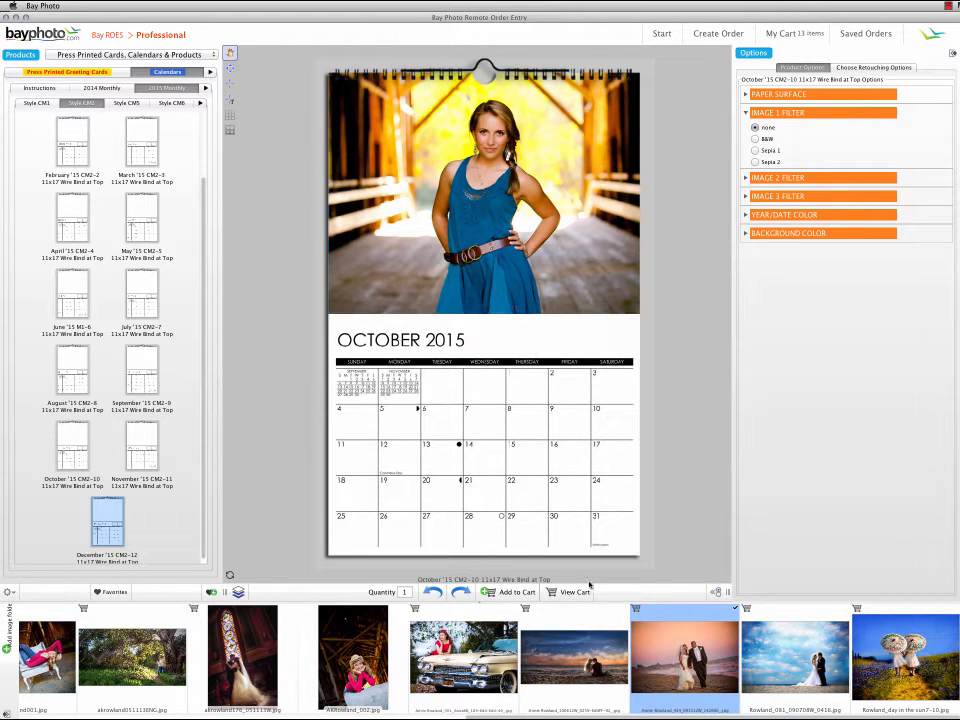
click(576, 592)
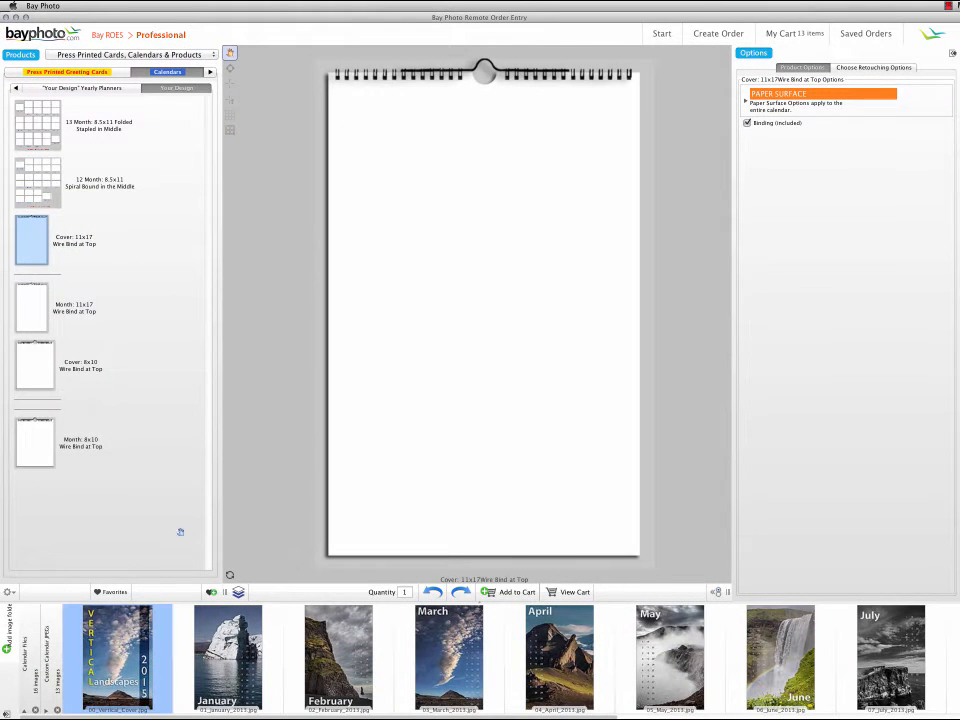
Step: Place the Vertical Landscapes 2015 image on the cover, choose a paper surface, and add it to the cart before selecting the 11x17 month layout
click(118, 656)
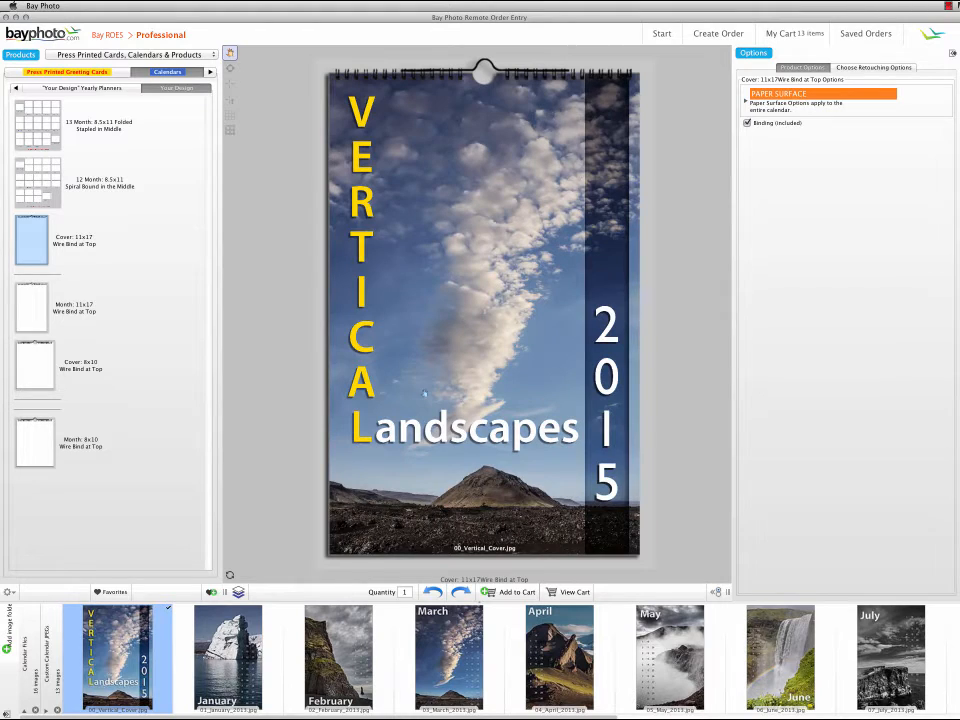
click(820, 94)
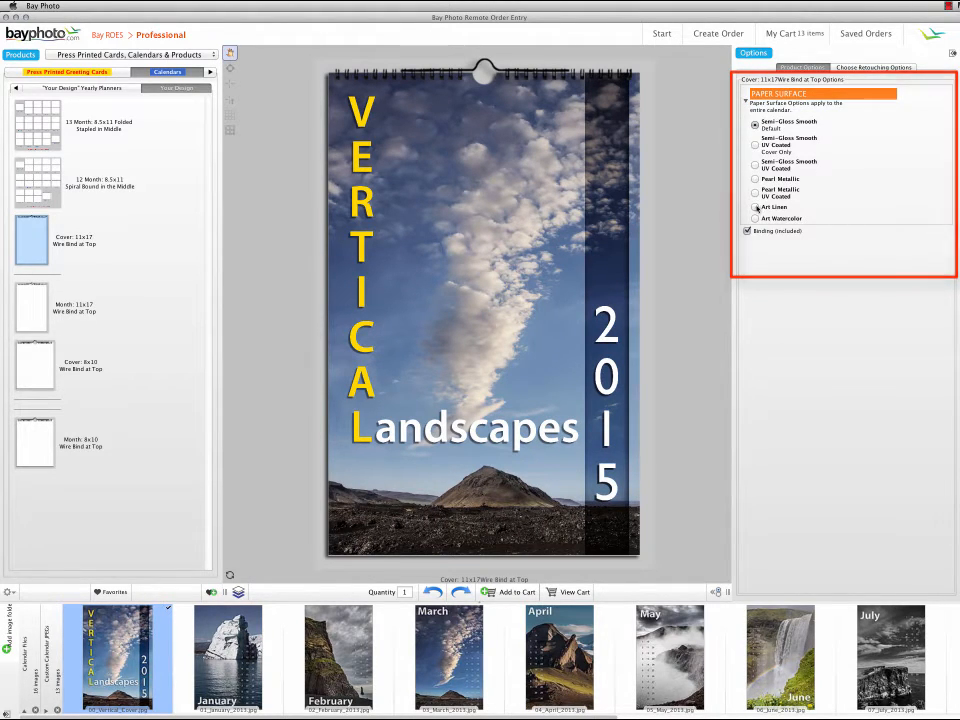
click(756, 206)
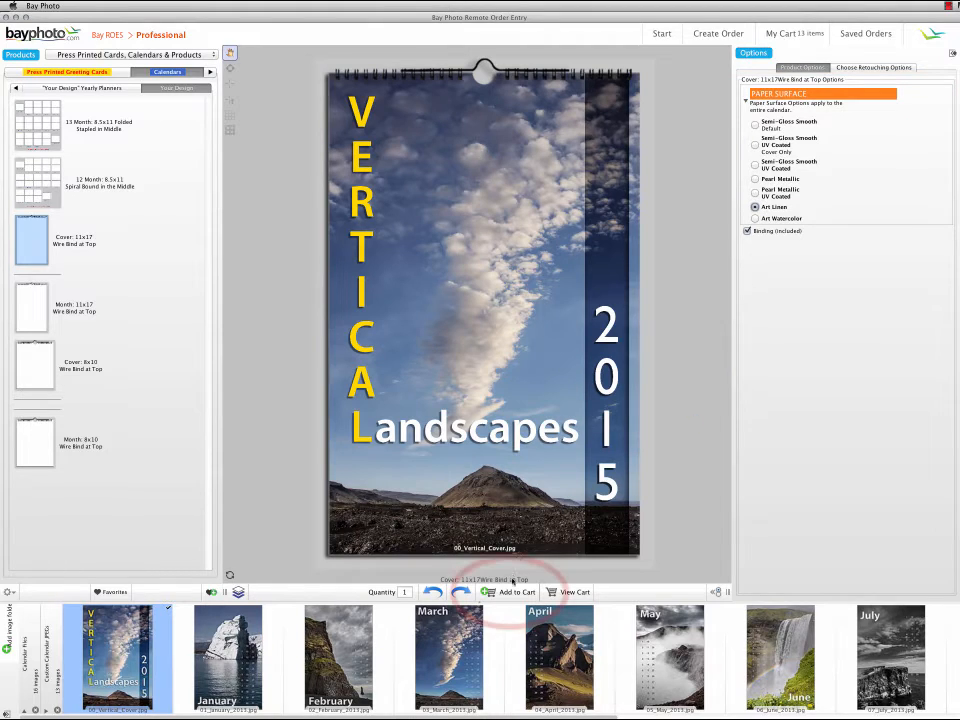
click(516, 592)
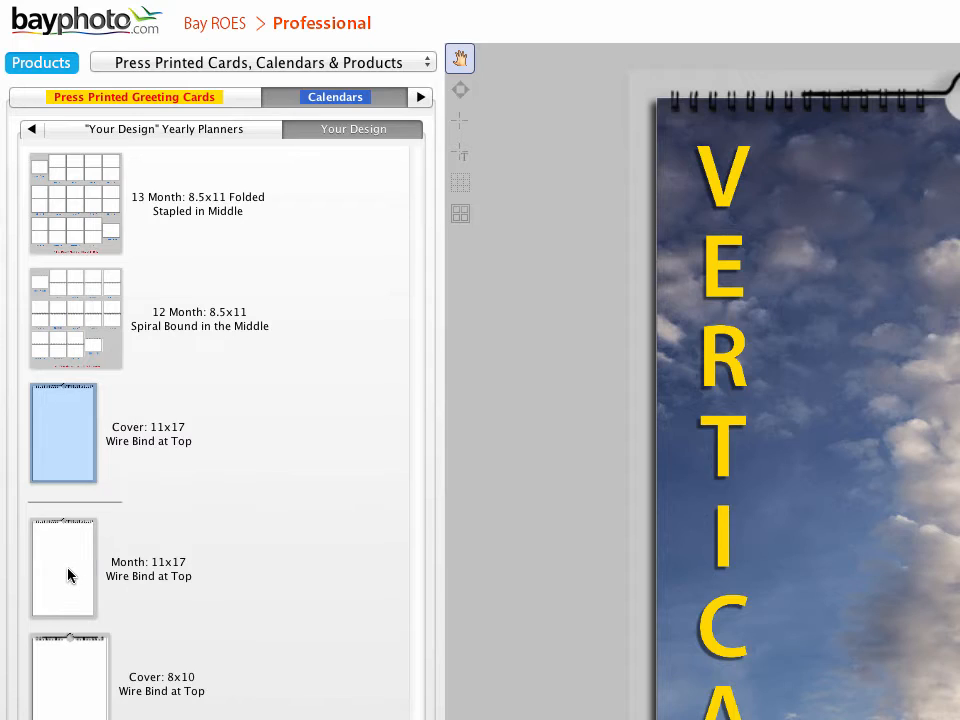
click(62, 568)
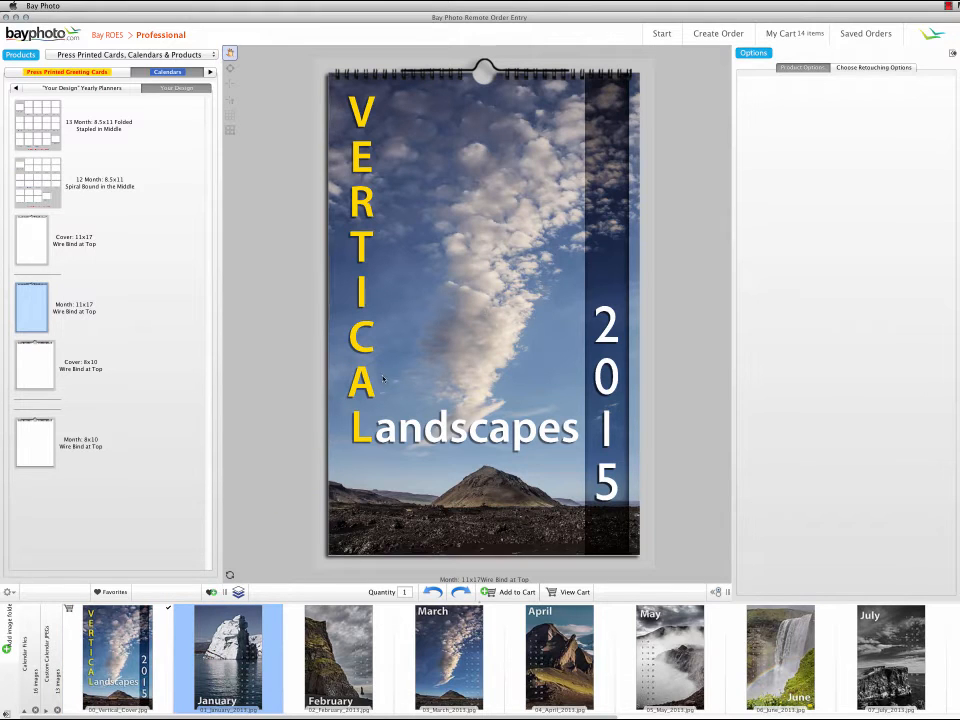
Step: Add the January, February and March landscape images as month pages to the cart and view the cart
click(228, 656)
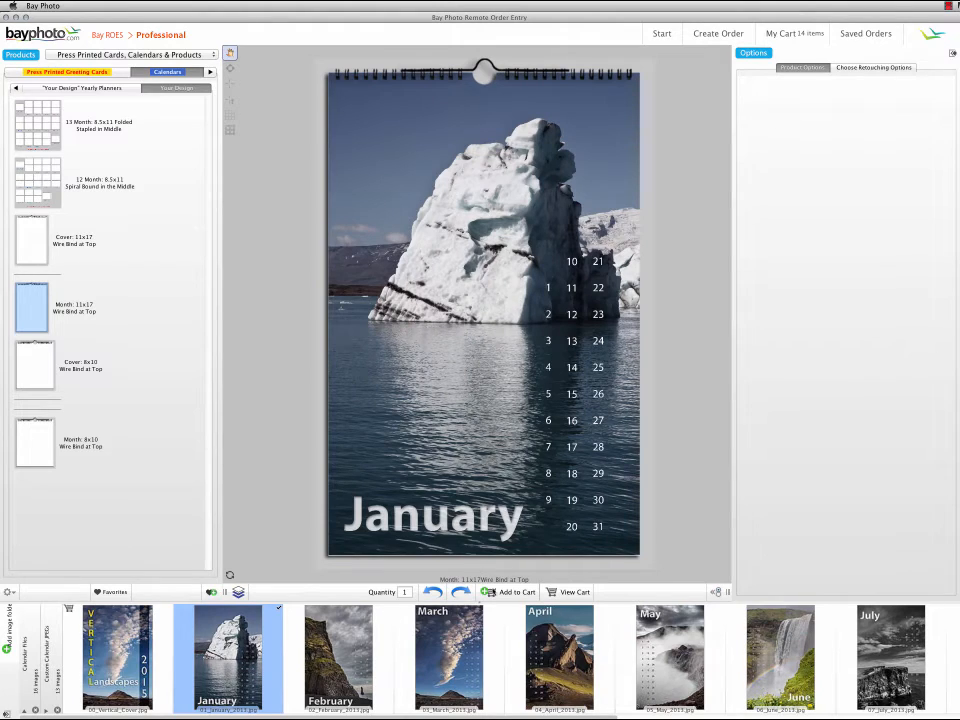
click(508, 592)
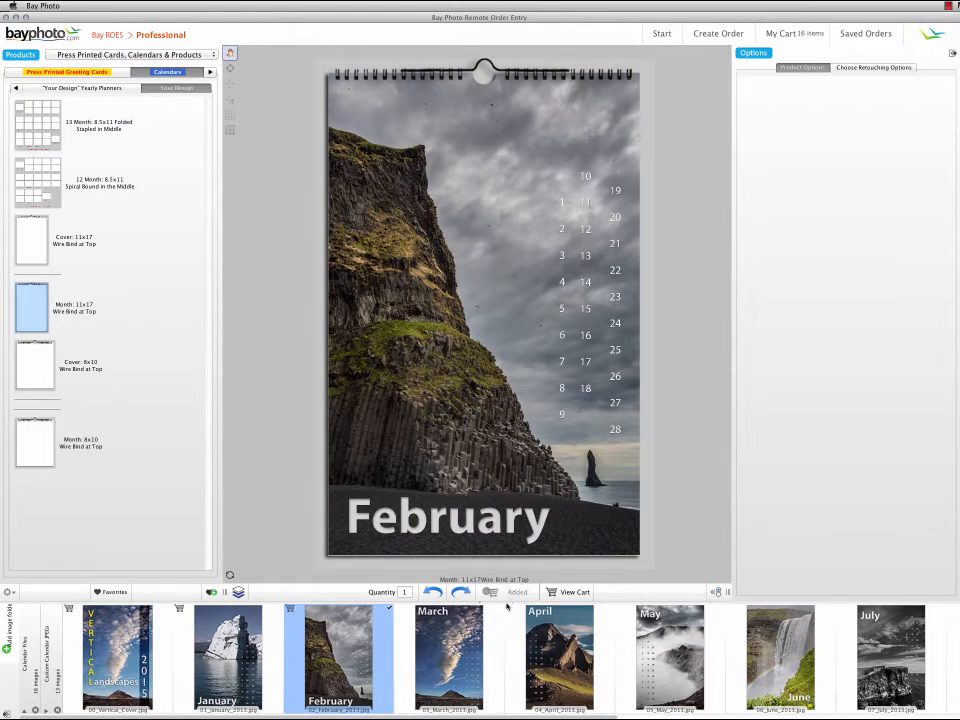
click(448, 656)
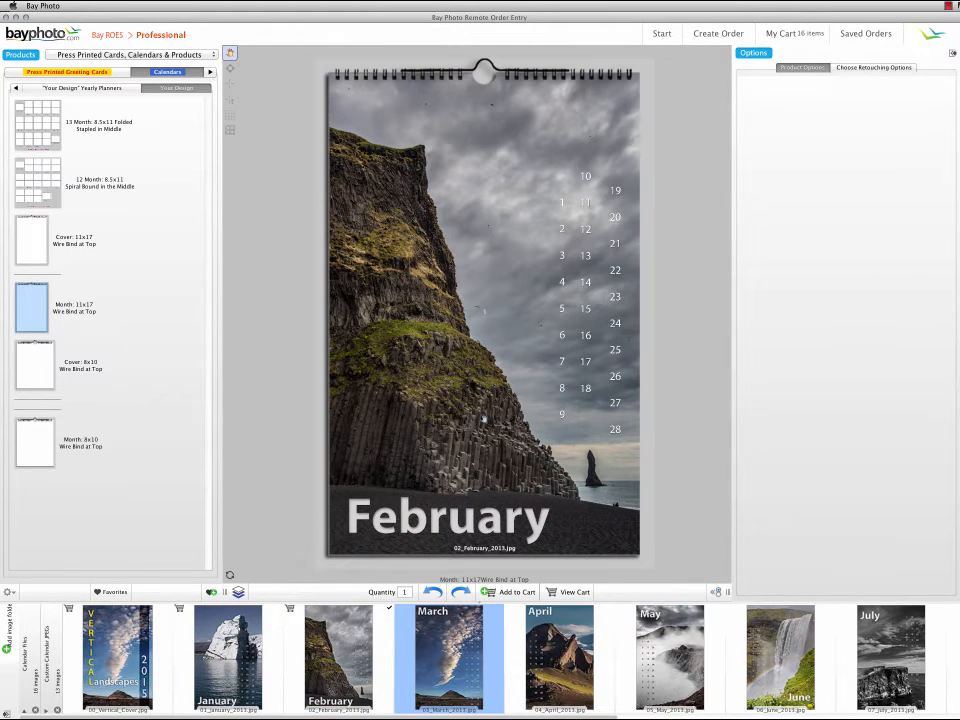
click(448, 656)
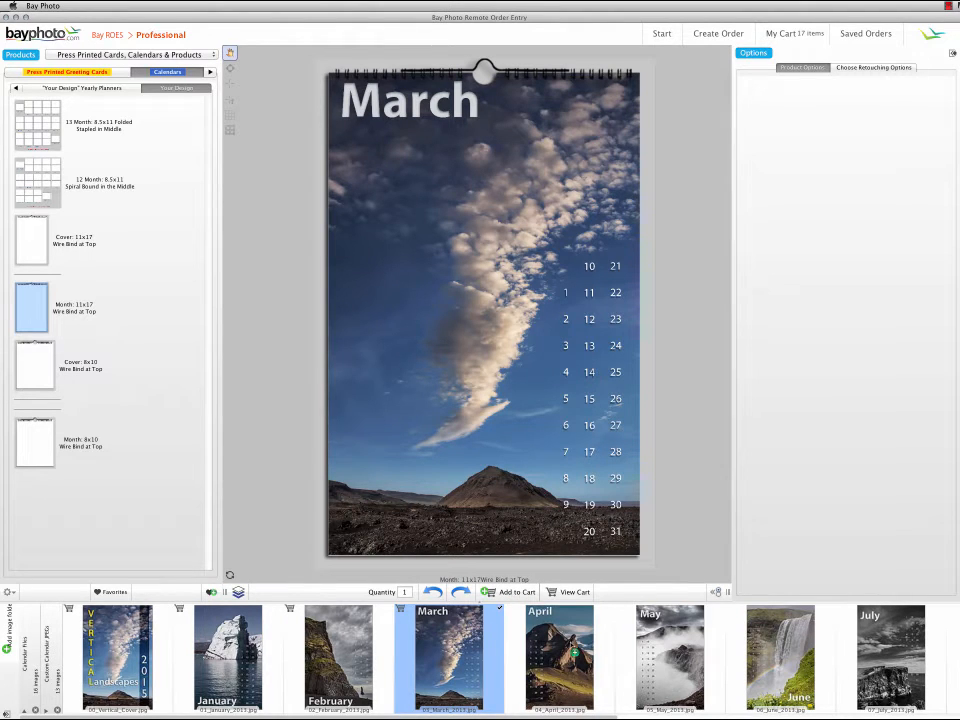
click(560, 656)
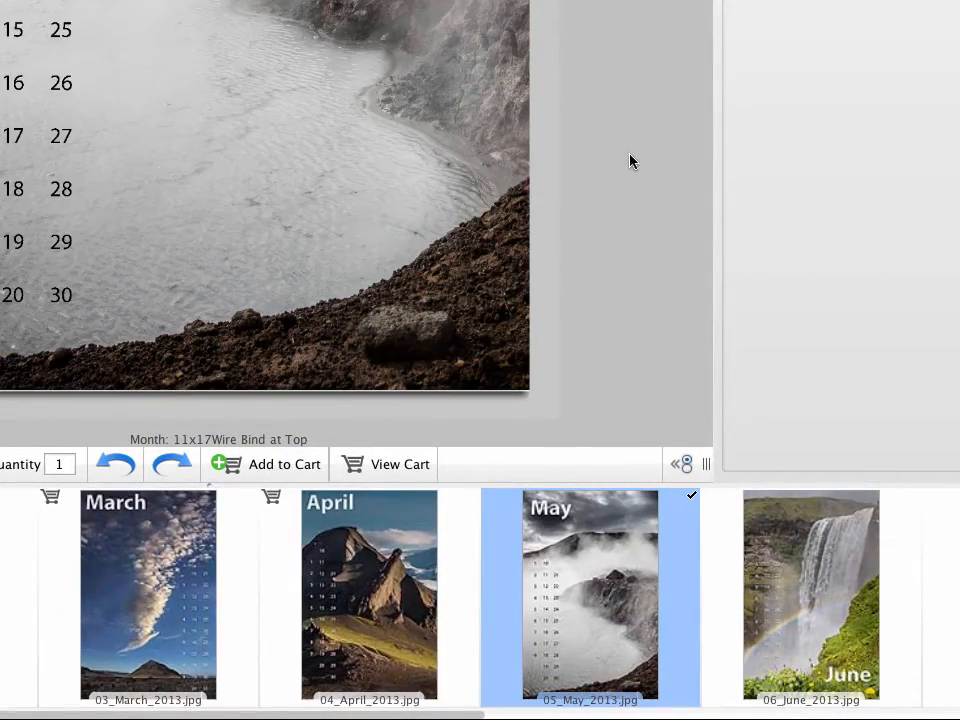
click(266, 464)
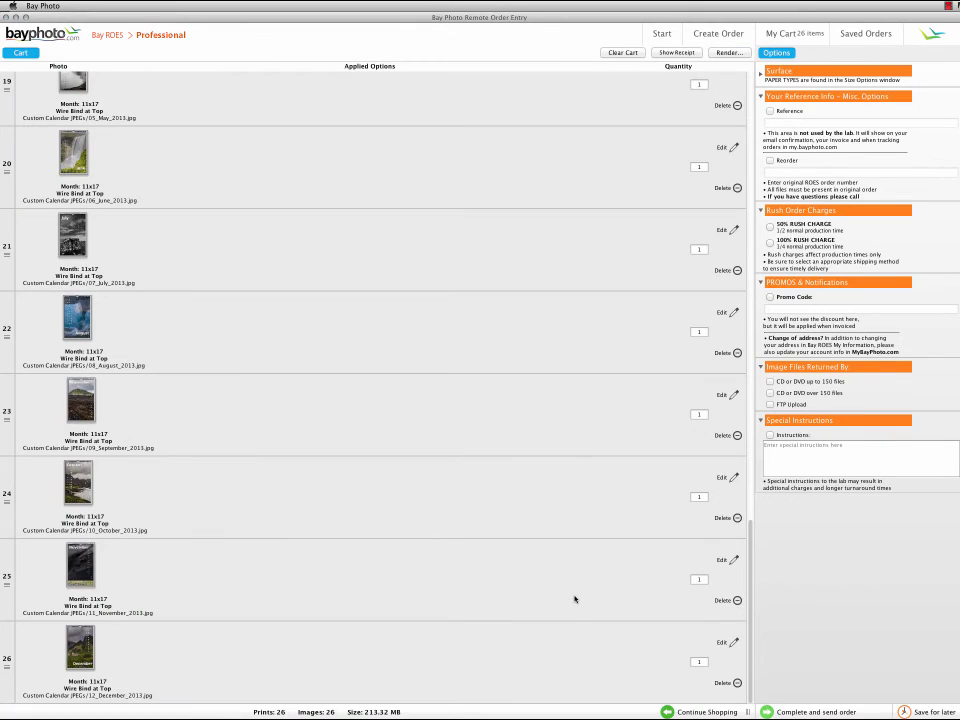
mouse_move(744, 556)
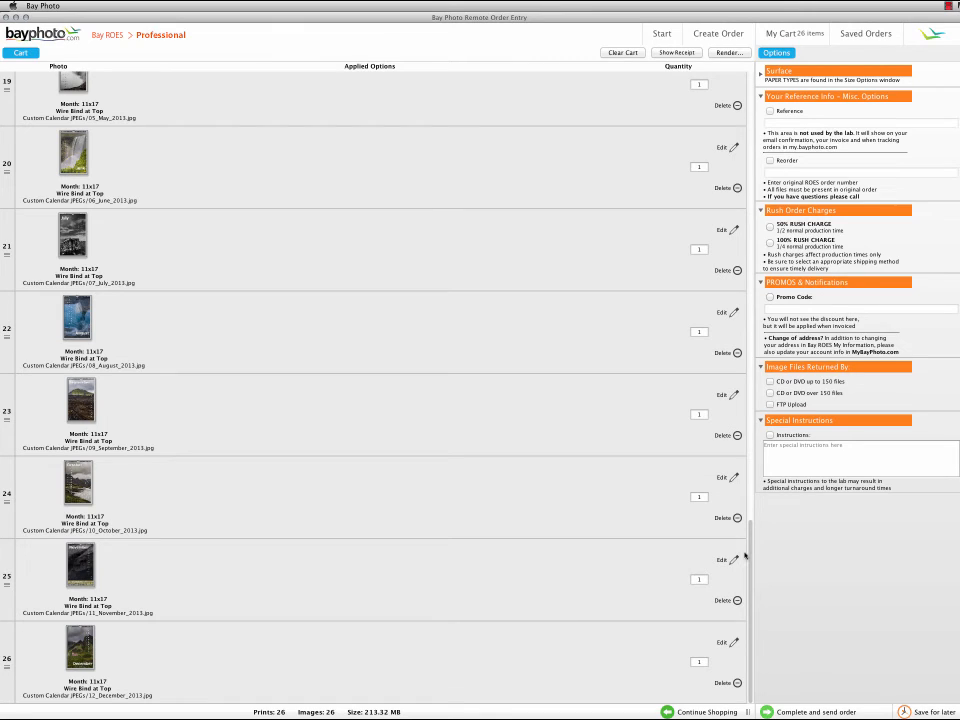
scroll(down, 3)
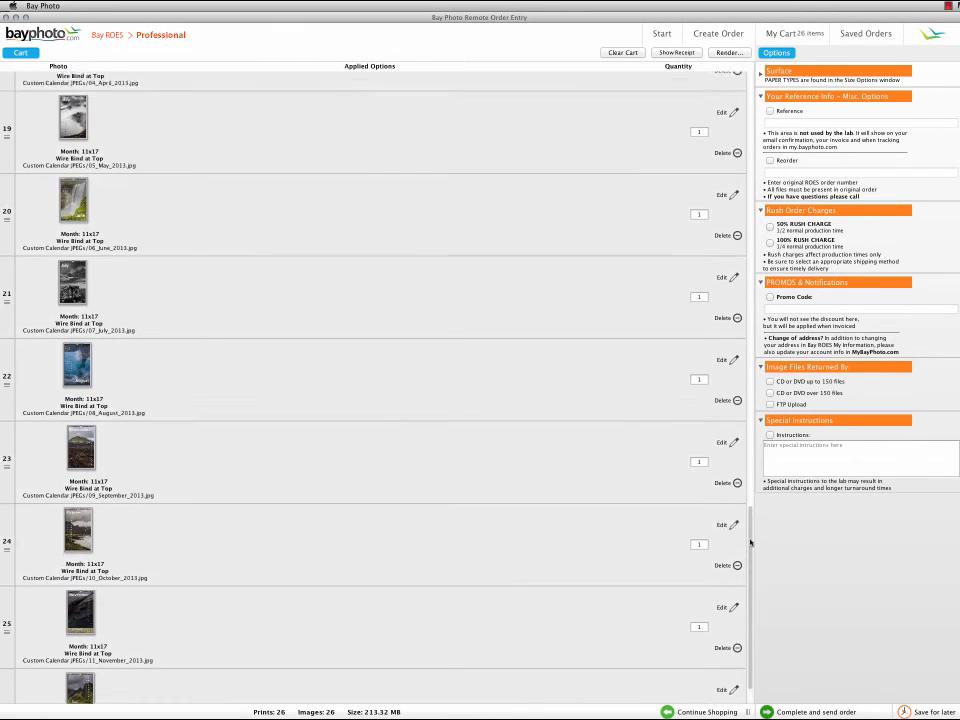